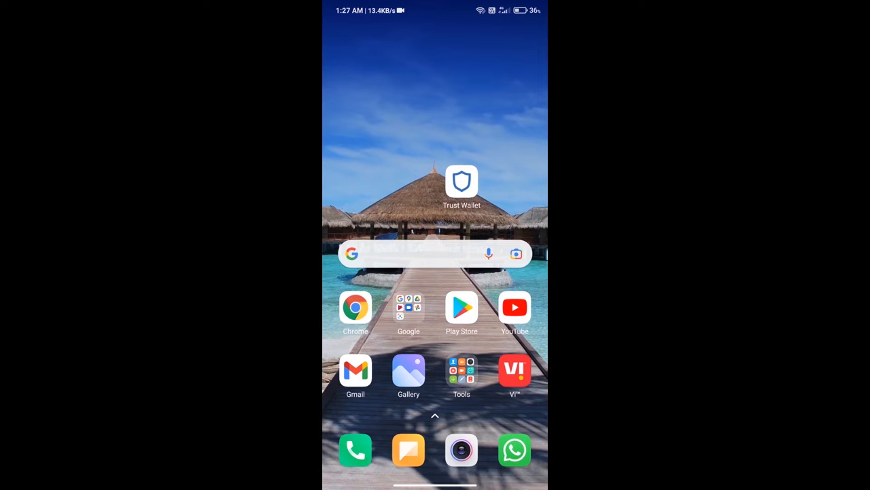
- Open Trust Wallet, view the $50 Buy Ethereum screen, then return to token balances
{"action": "left_click", "coordinate": [462, 181]}
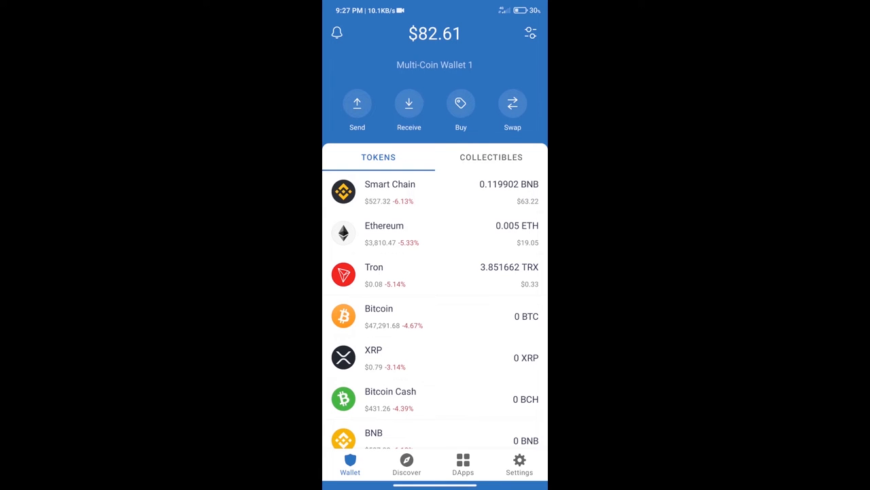
{"action": "left_click", "coordinate": [461, 104]}
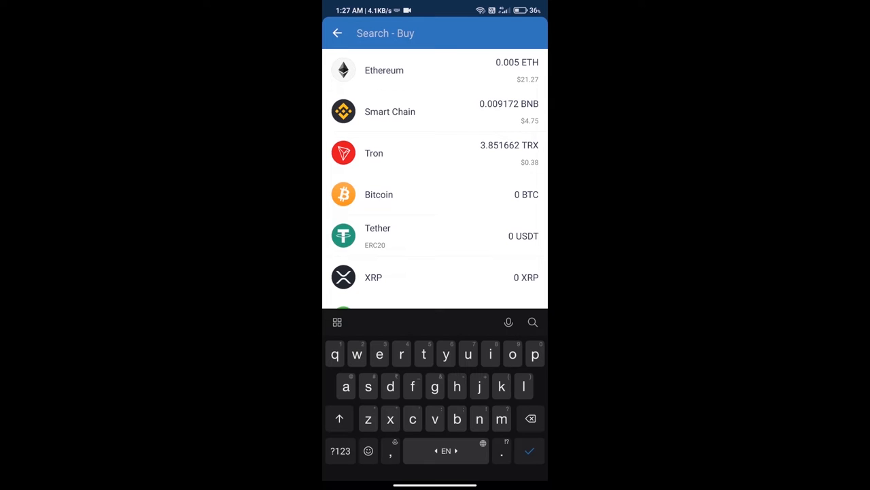
{"action": "type", "text": "eth"}
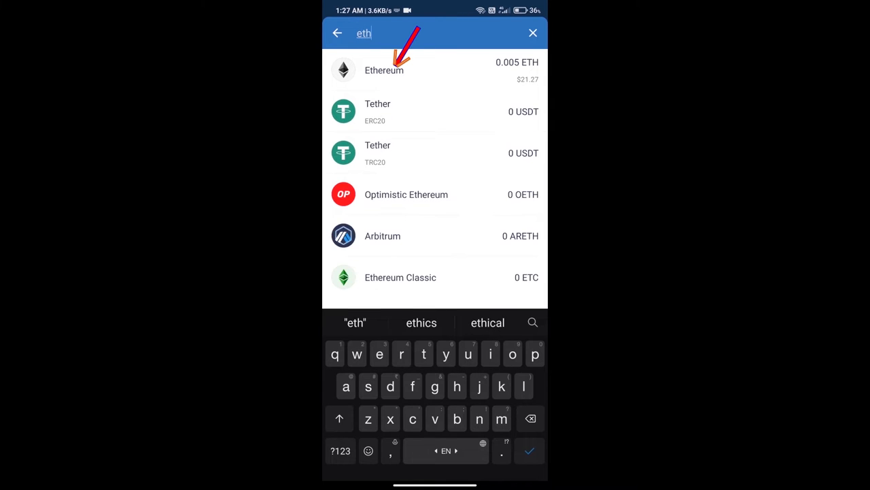
{"action": "left_click", "coordinate": [435, 70]}
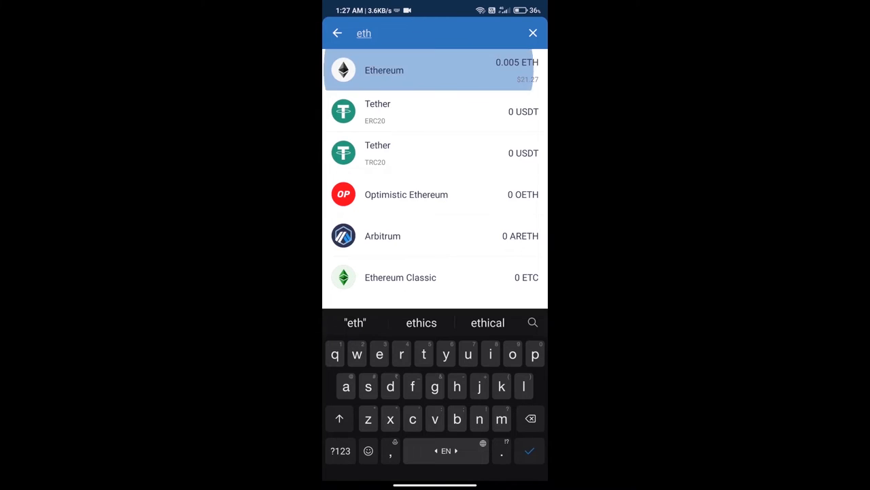
{"action": "left_click", "coordinate": [435, 70]}
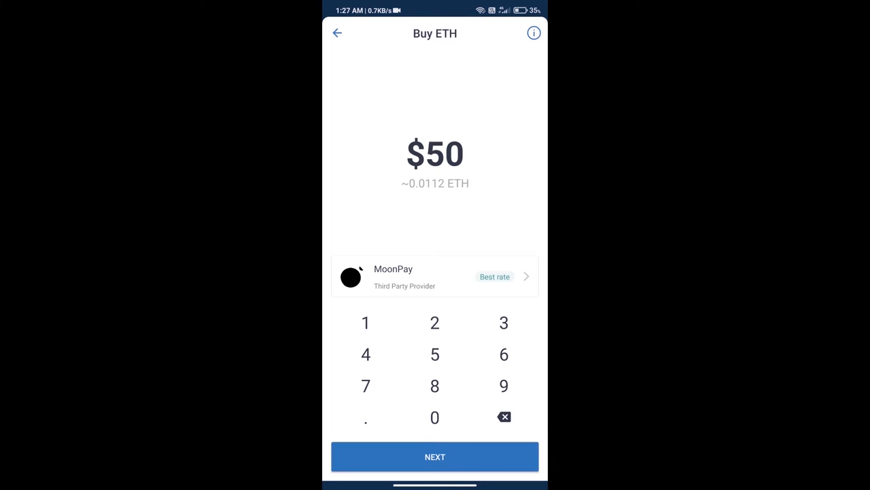
{"action": "left_click", "coordinate": [337, 33]}
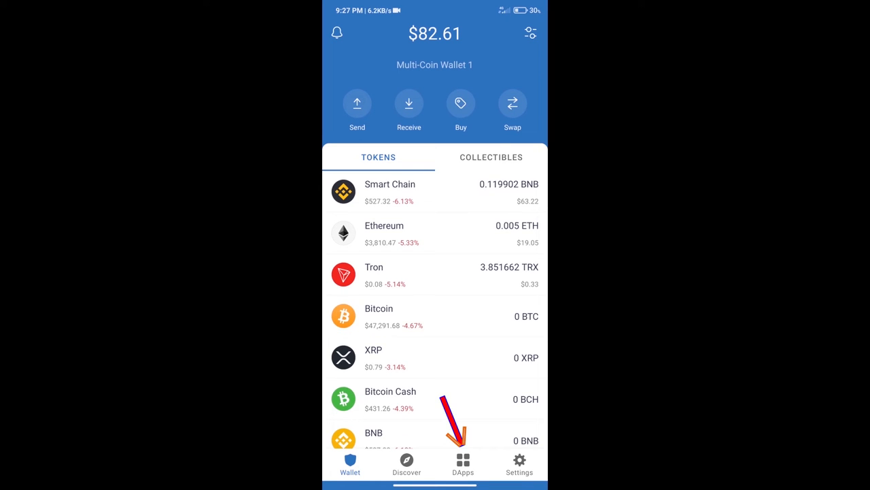
- Launch Uniswap Exchange from the DApps Popular list and begin selecting the receive token
{"action": "left_click", "coordinate": [463, 466]}
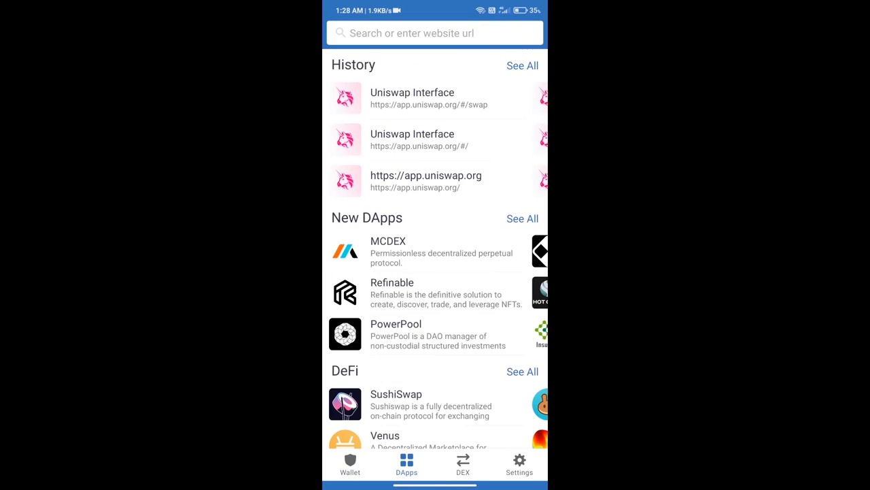
{"action": "scroll", "scroll_direction": "down", "scroll_amount": 3}
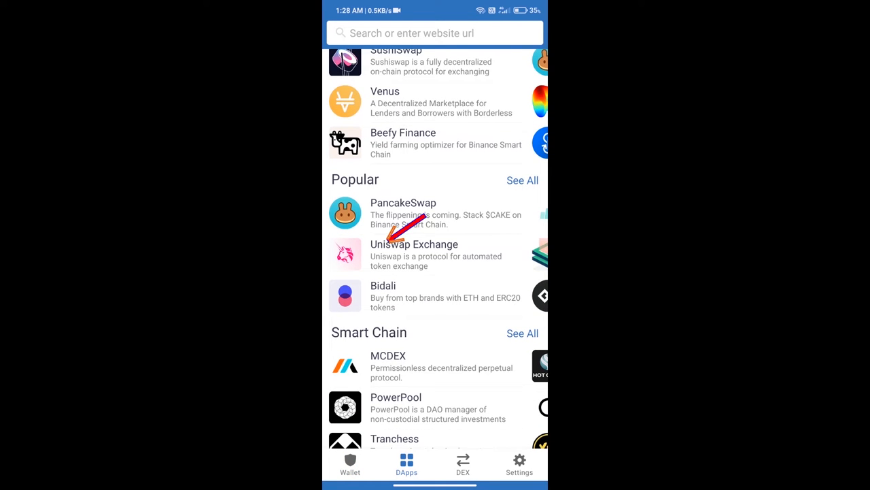
{"action": "left_click", "coordinate": [414, 251]}
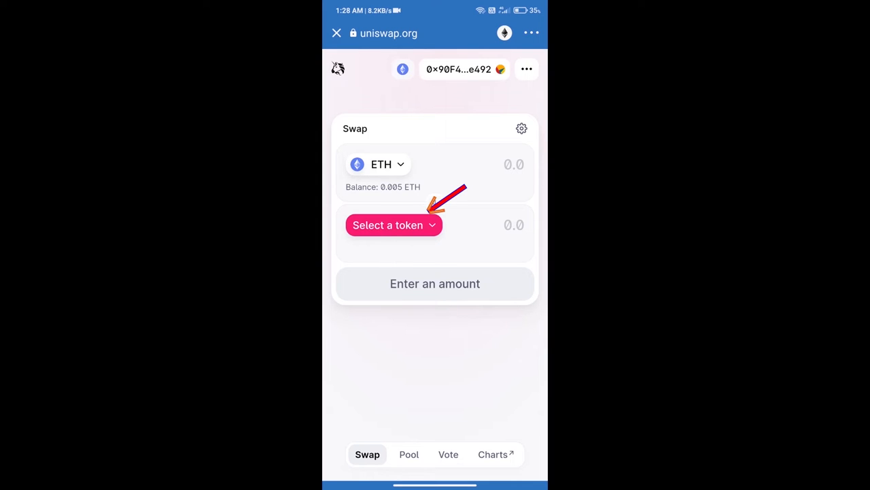
{"action": "left_click", "coordinate": [388, 225]}
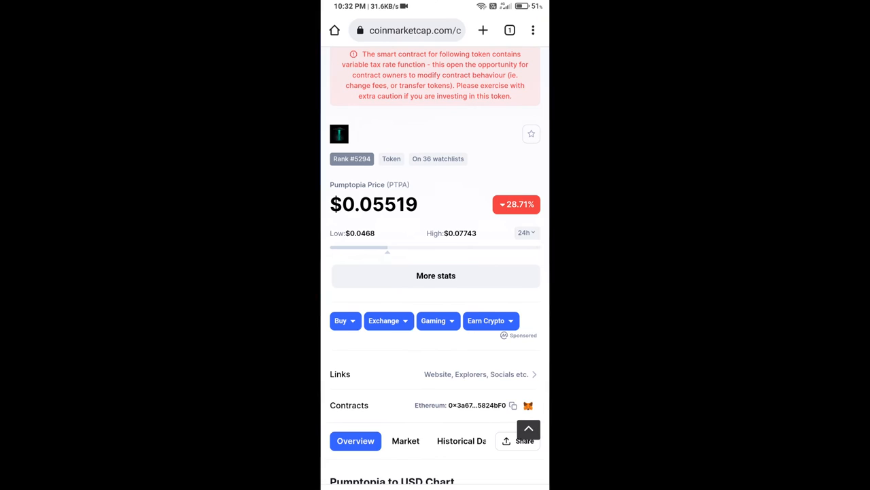
- Paste the Pumptopia contract address into token search and import PTPA despite the warning
{"action": "left_click", "coordinate": [514, 405]}
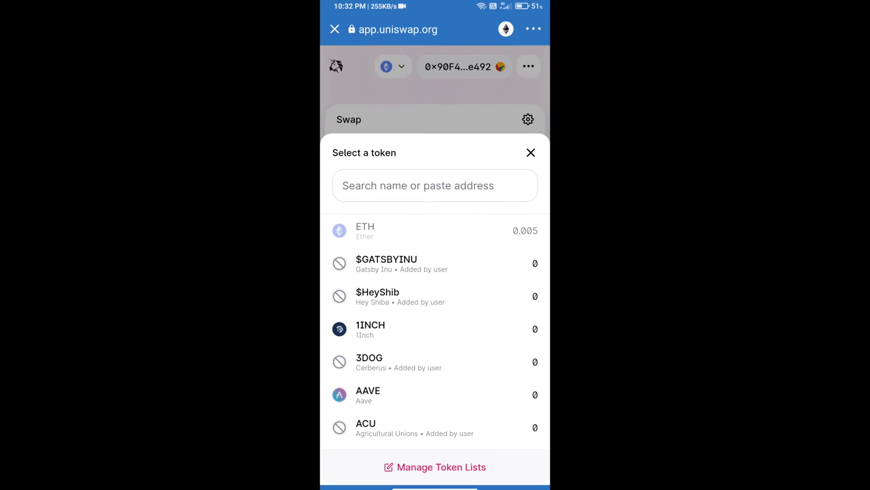
{"action": "left_click", "coordinate": [434, 185]}
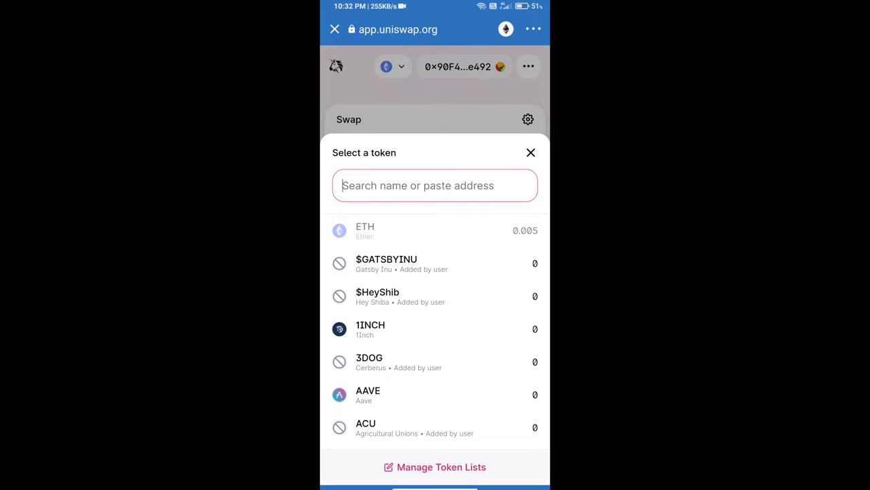
{"action": "type", "text": "293A216F9963E3F19C06Ae15824bF0"}
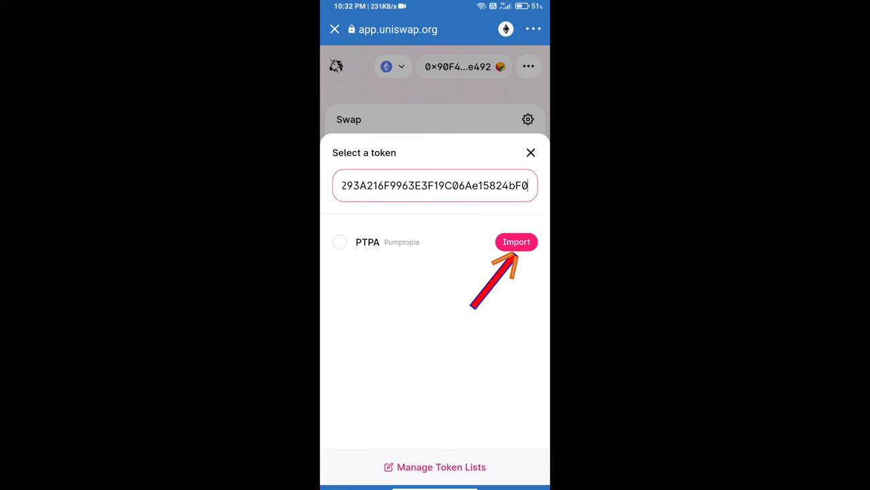
{"action": "left_click", "coordinate": [516, 242]}
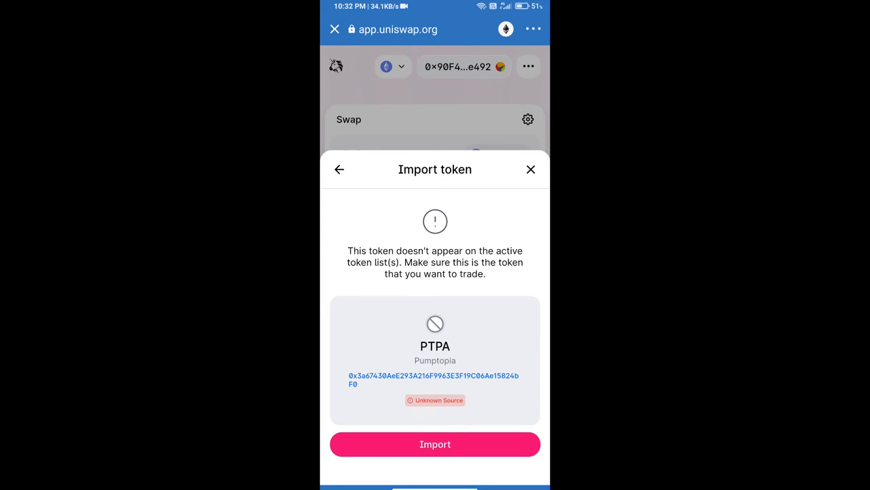
{"action": "left_click", "coordinate": [436, 444]}
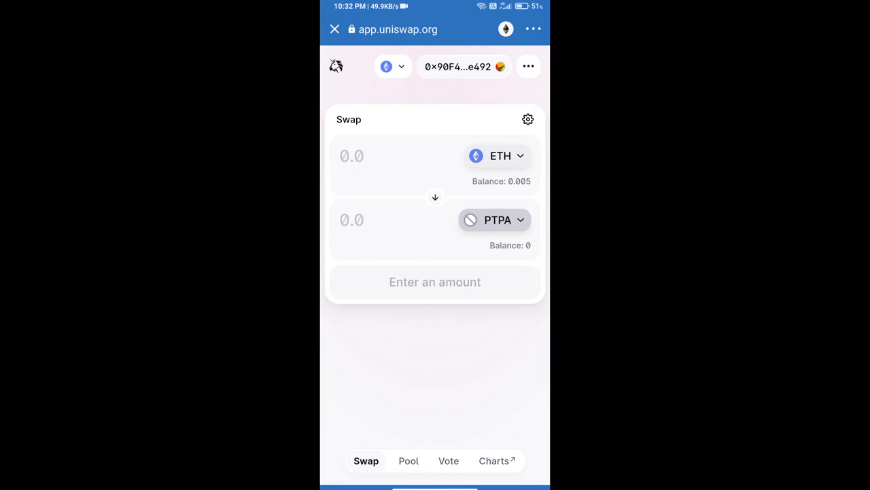
- Edit the slippage tolerance field in Uniswap's transaction settings to 12%
{"action": "left_click", "coordinate": [529, 119]}
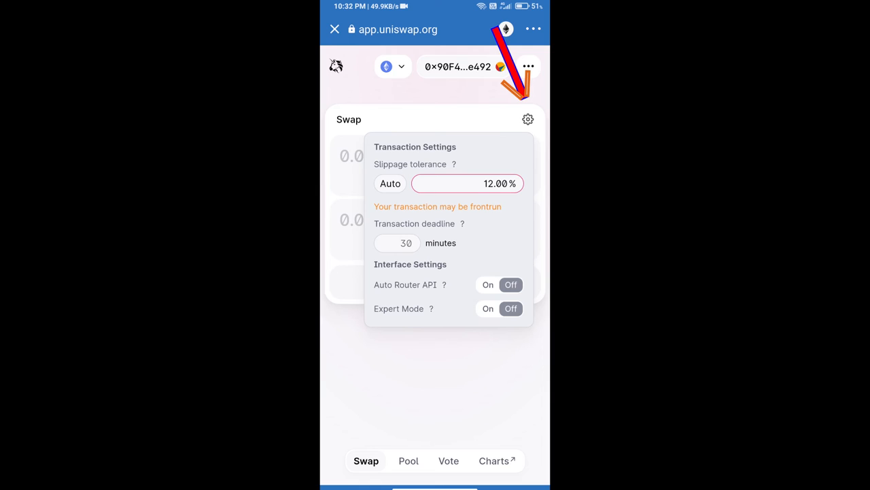
{"action": "left_click", "coordinate": [467, 183]}
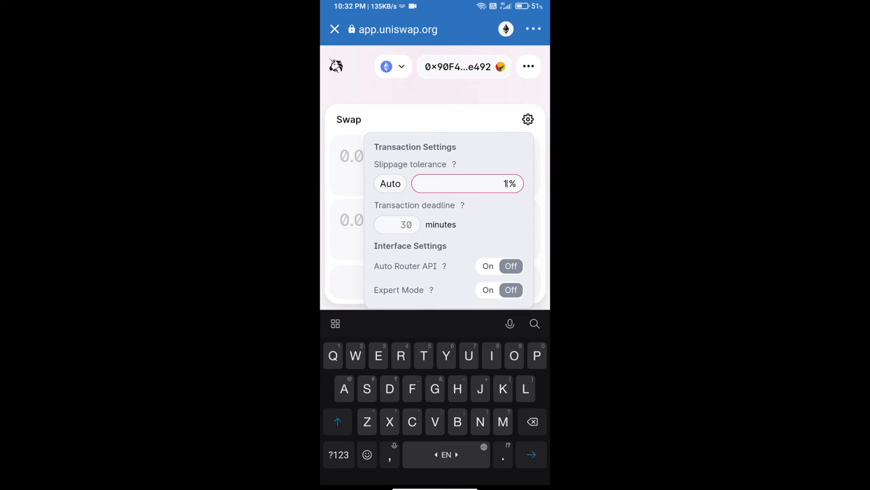
{"action": "left_click", "coordinate": [338, 454]}
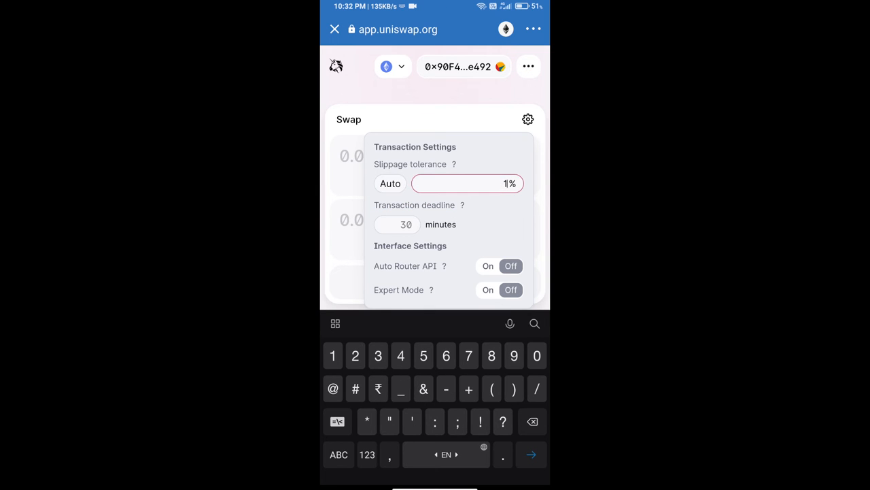
{"action": "type", "text": "2"}
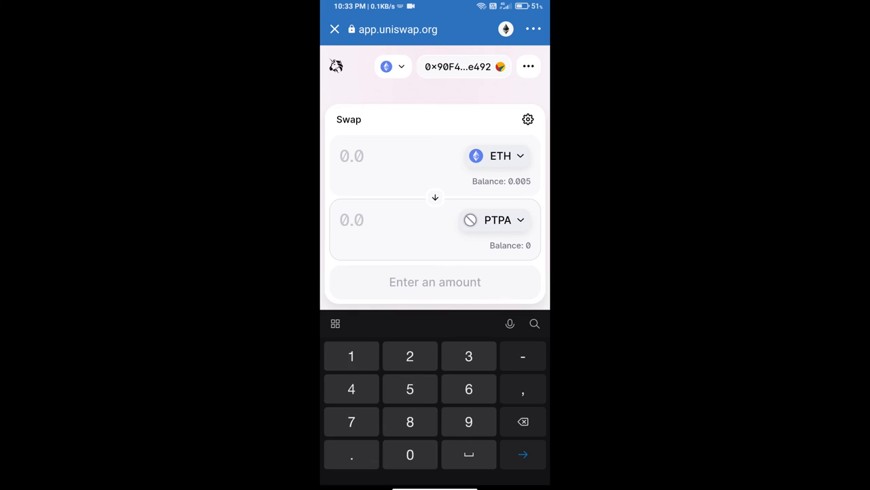
- Enter 10 PTPA as the amount, review, and confirm the swap for 0.000213809 ETH
{"action": "type", "text": "10"}
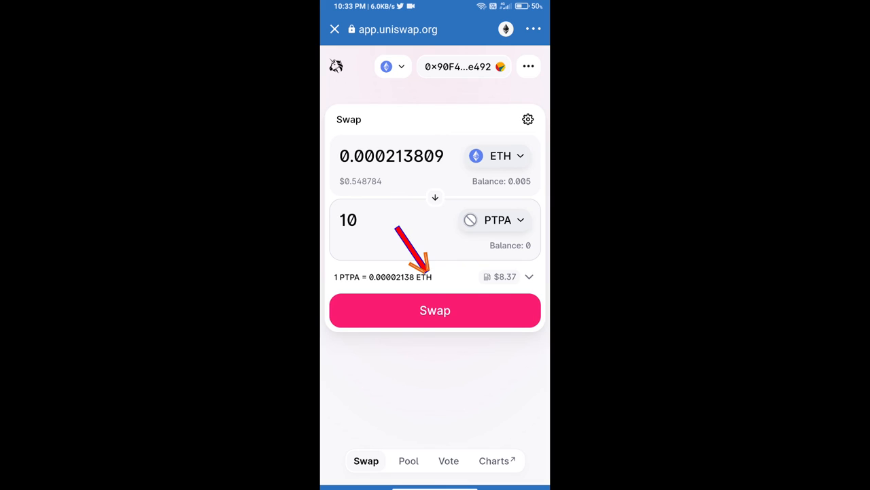
{"action": "left_click", "coordinate": [435, 310]}
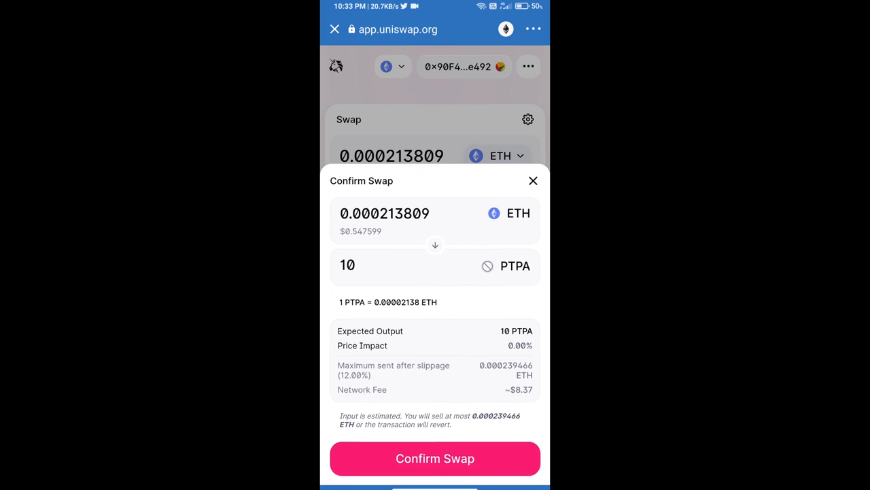
{"action": "left_click", "coordinate": [435, 458]}
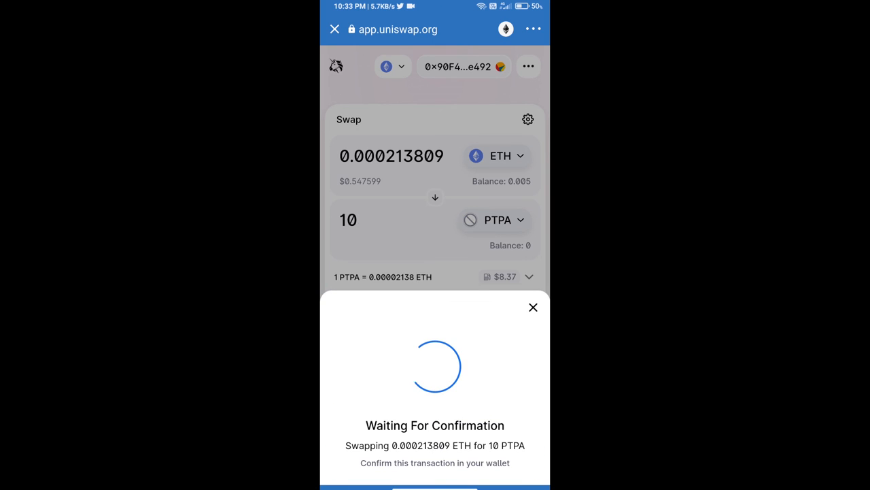